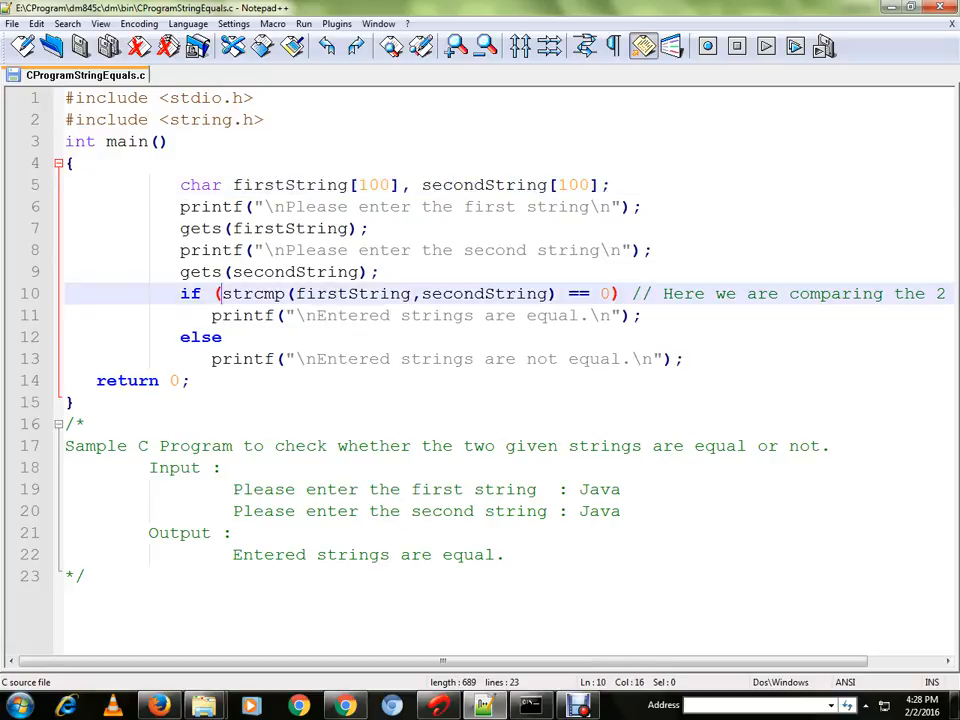
# Step: Highlight the strcmp function name and the zero its result is compared against
pyautogui.doubleClick(252, 293)
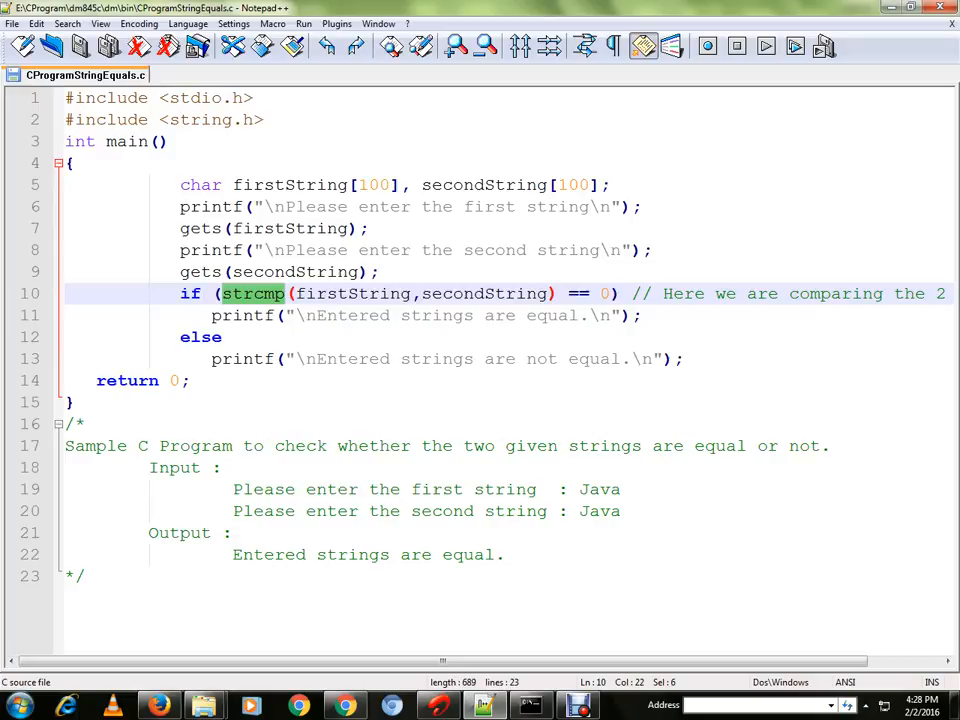
pyautogui.click(327, 293)
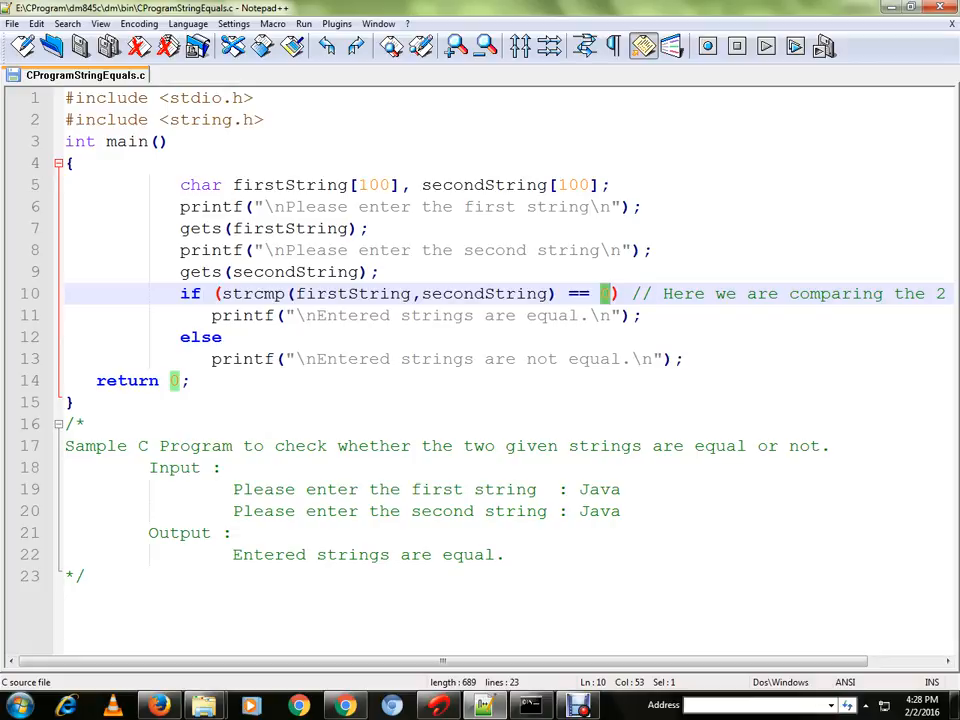
pyautogui.moveTo(351, 293); pyautogui.dragTo(483, 293)
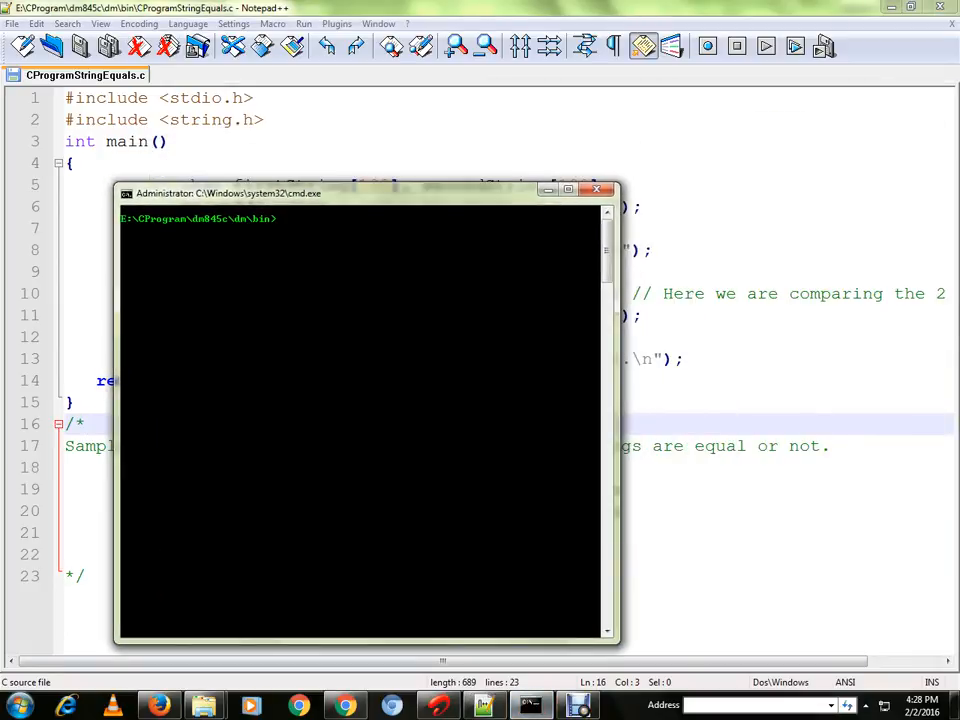
# Step: Run CProgramStringEquals.exe, entering Java as both the first and second strings
pyautogui.write('CProgramStringEquals.exe')
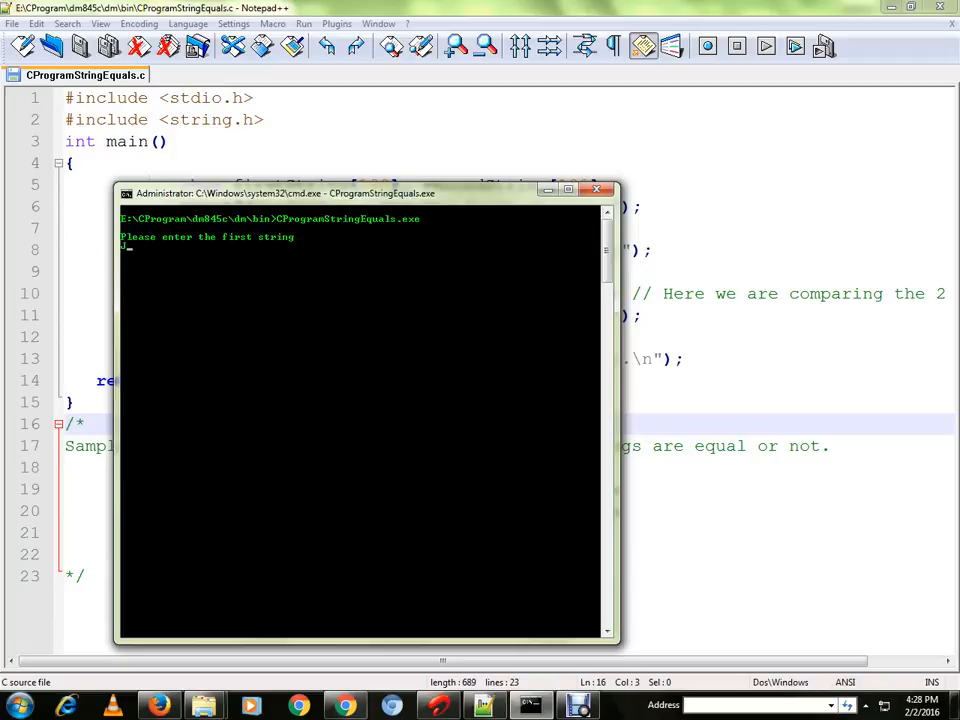
pyautogui.write('Java')
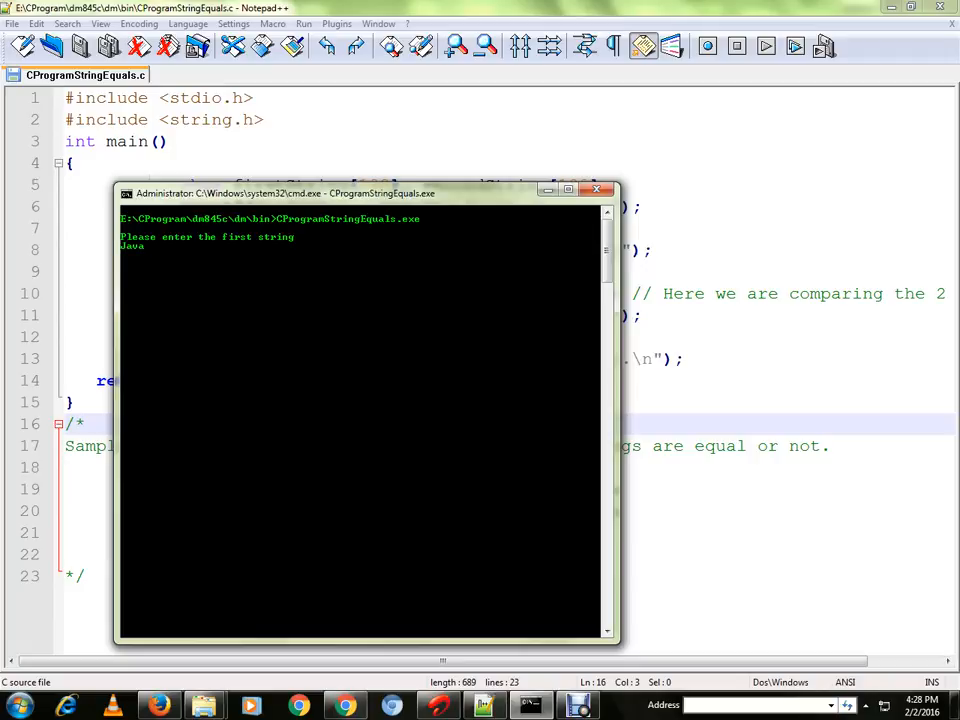
pyautogui.press('enter')
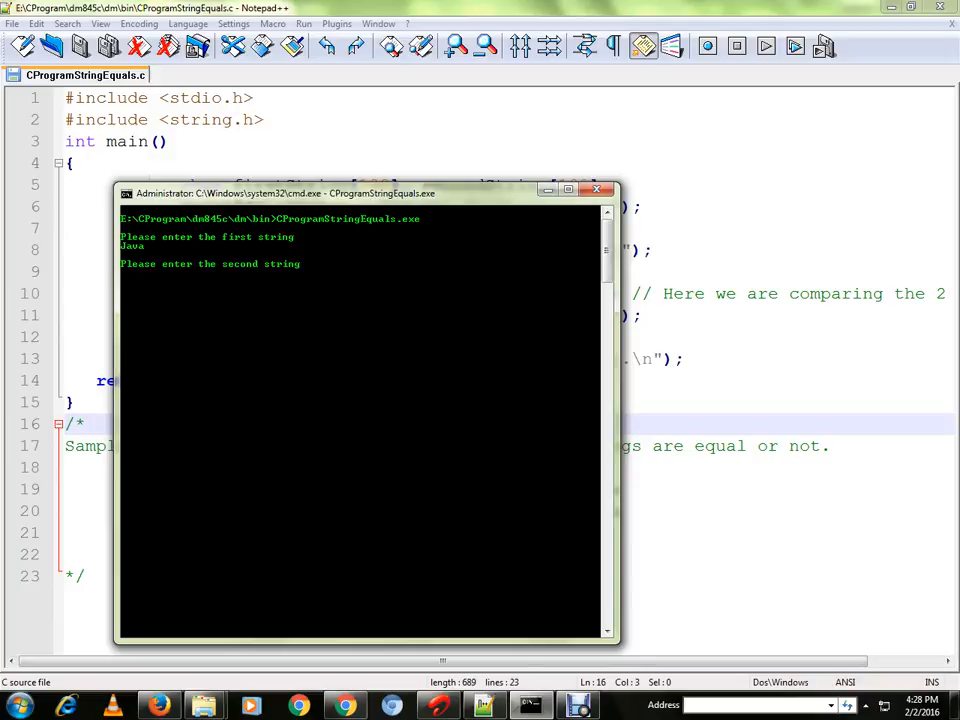
pyautogui.write('Java')
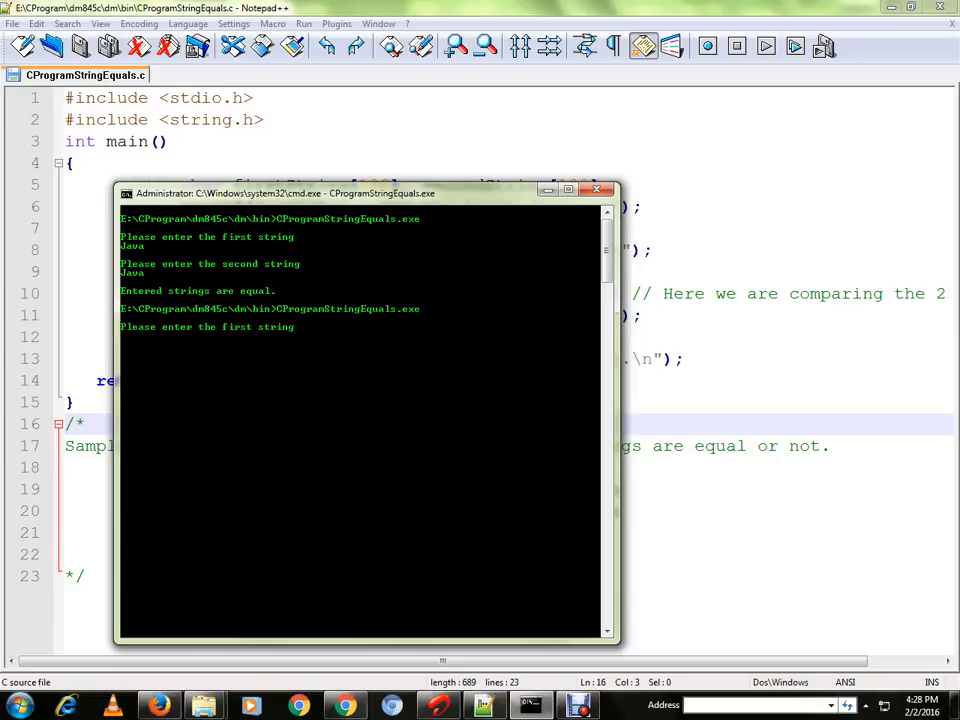
# Step: Rerun the program with Java as the first string and C Program as the second
pyautogui.write('Java')
pyautogui.write('C Program')
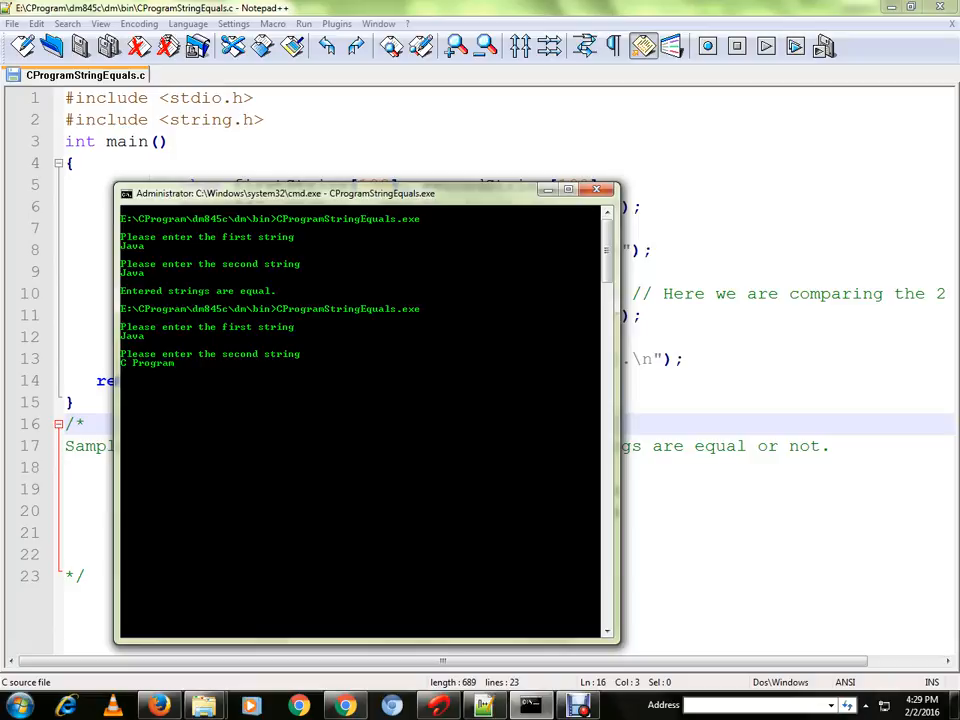
pyautogui.press('enter')
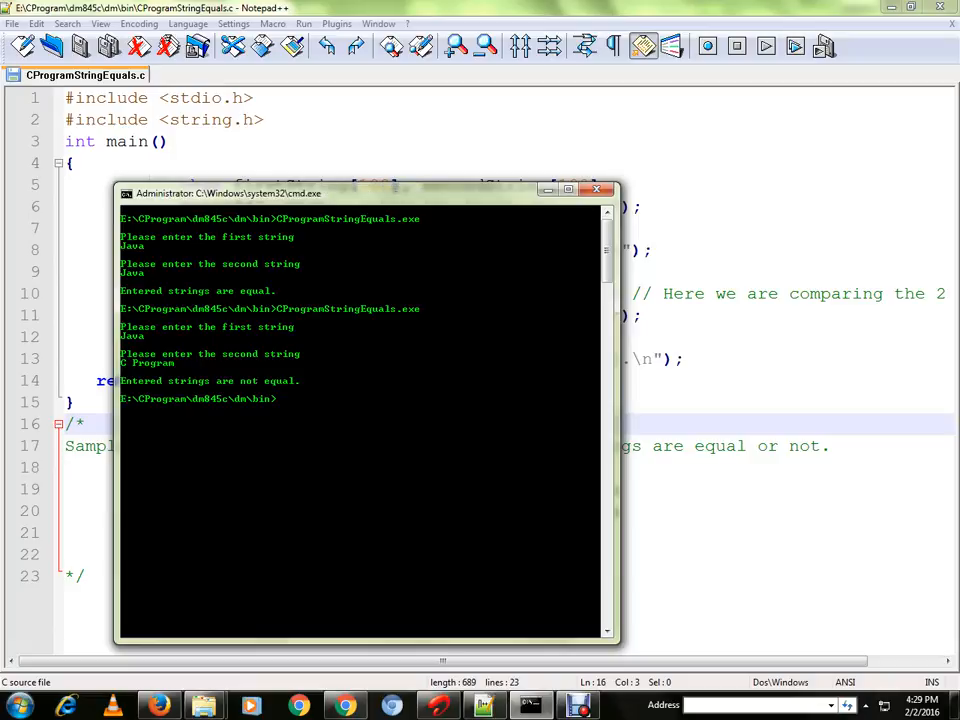